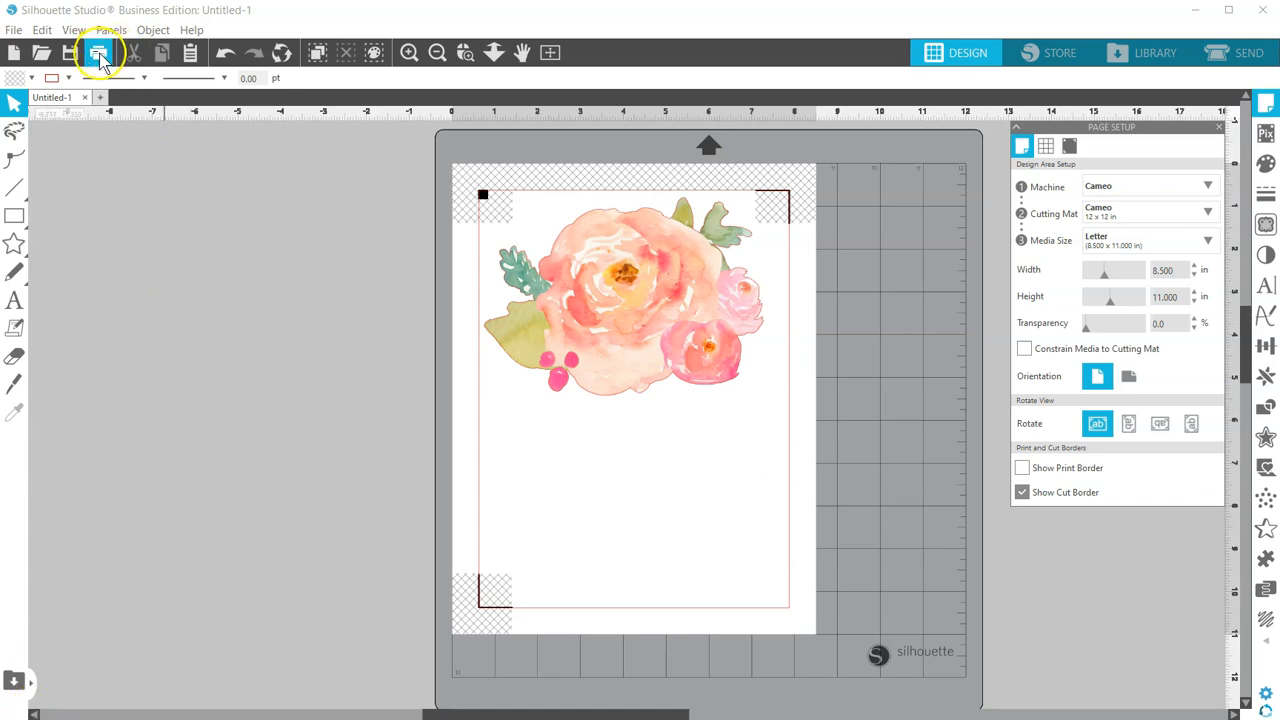
- Check the page in Print Preview at full view, then back out of printing to the design
left_click(100, 52)
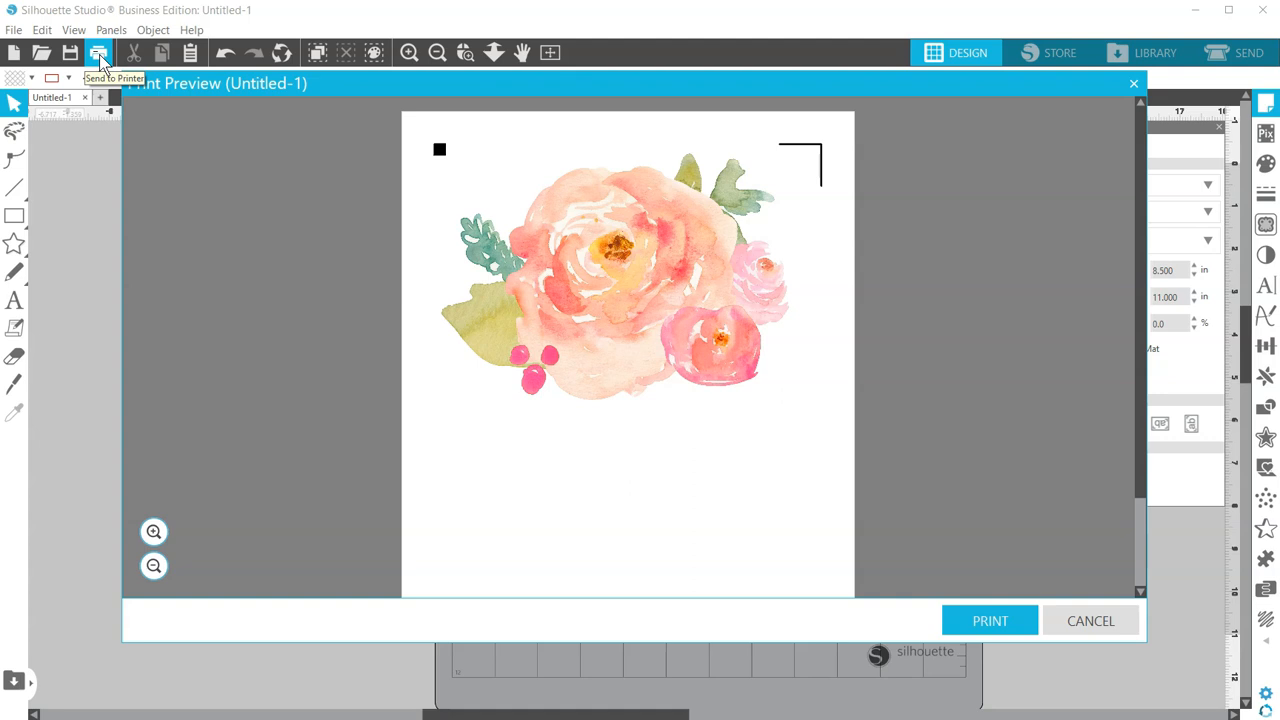
mouse_move(330, 464)
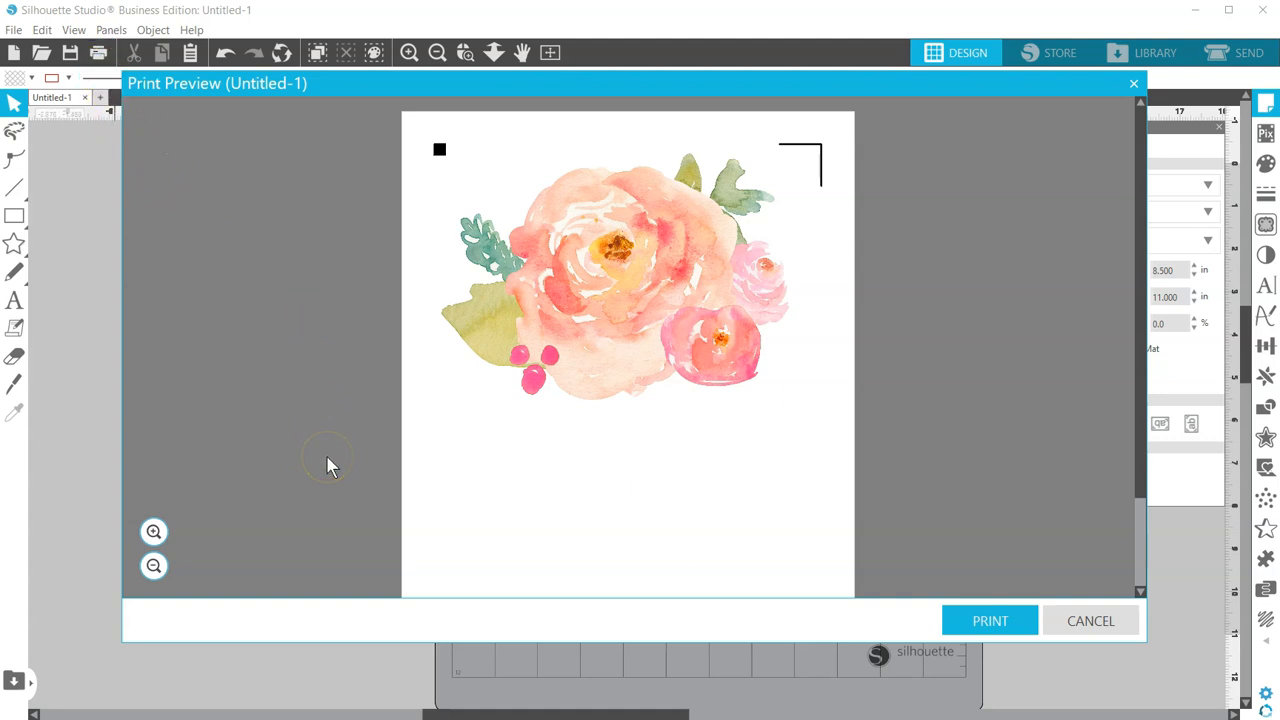
mouse_move(332, 468)
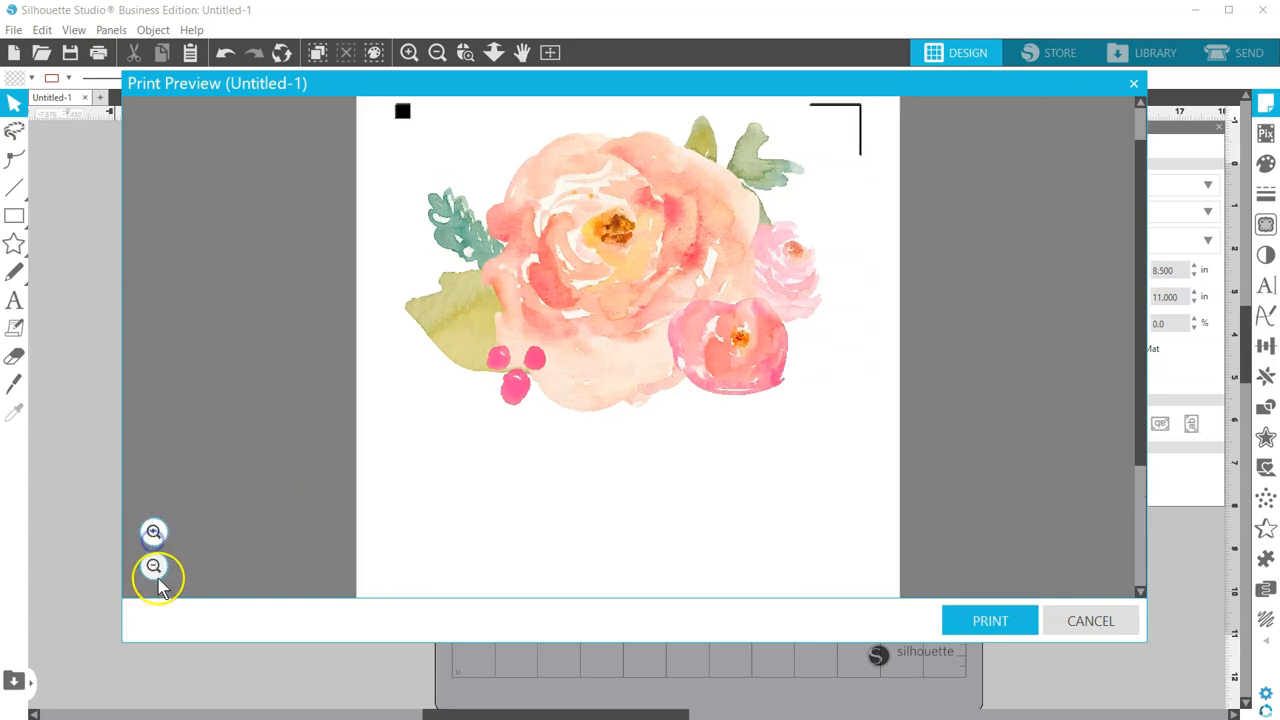
left_click(154, 568)
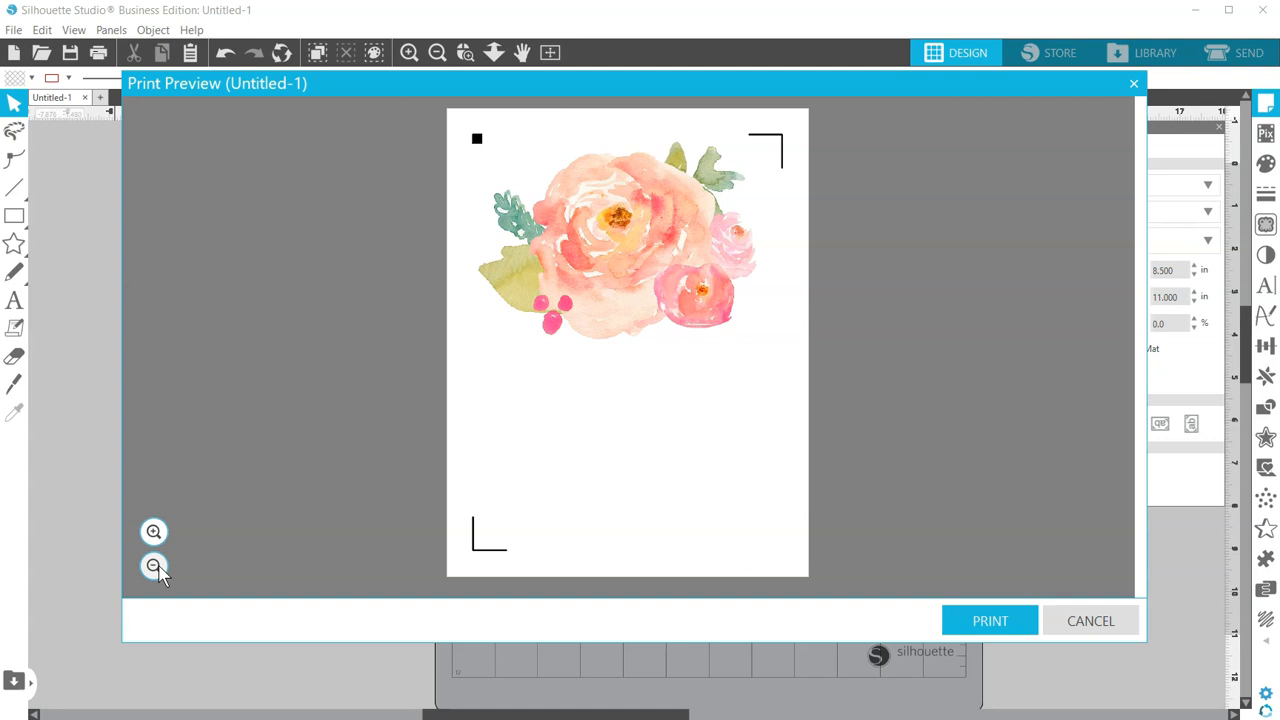
mouse_move(920, 568)
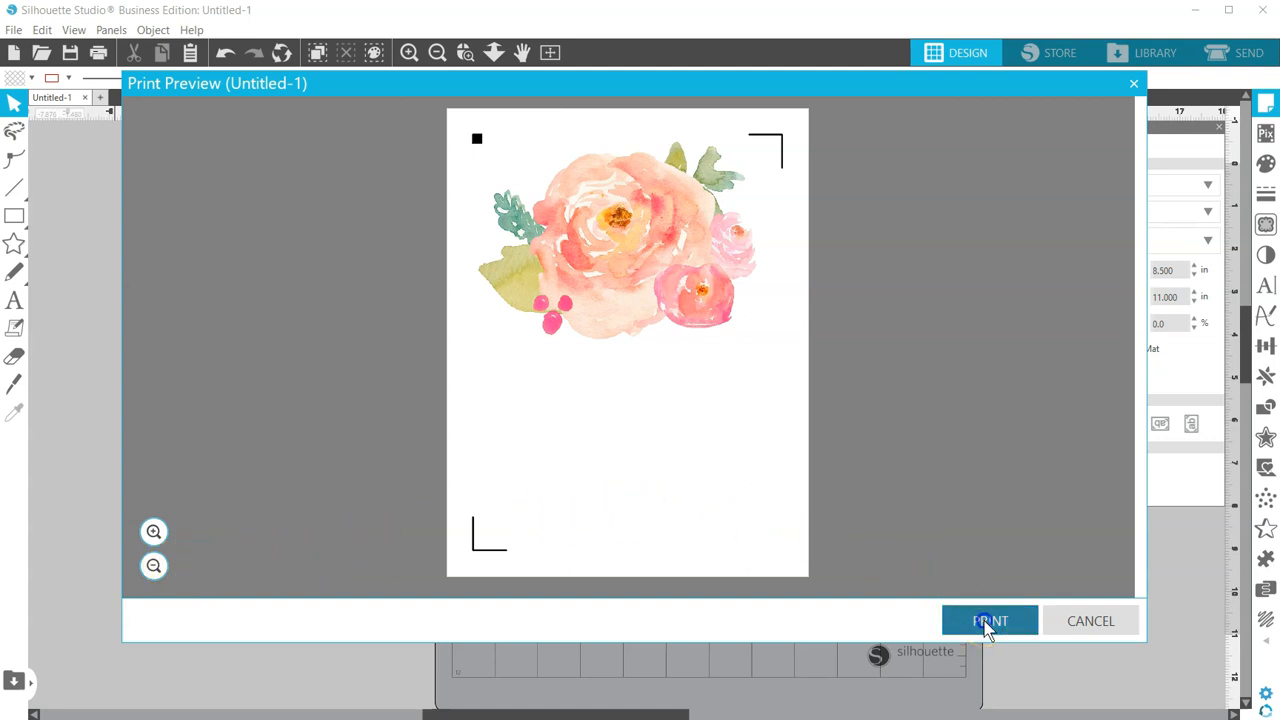
left_click(988, 620)
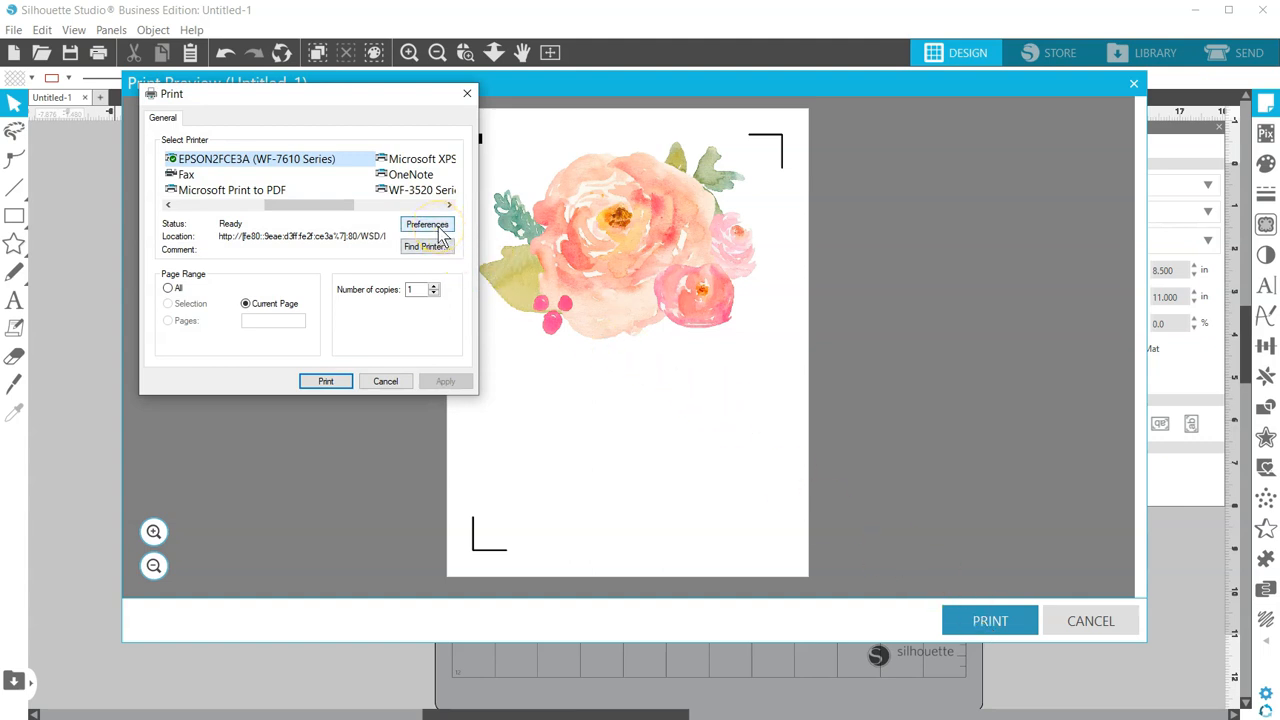
left_click(384, 380)
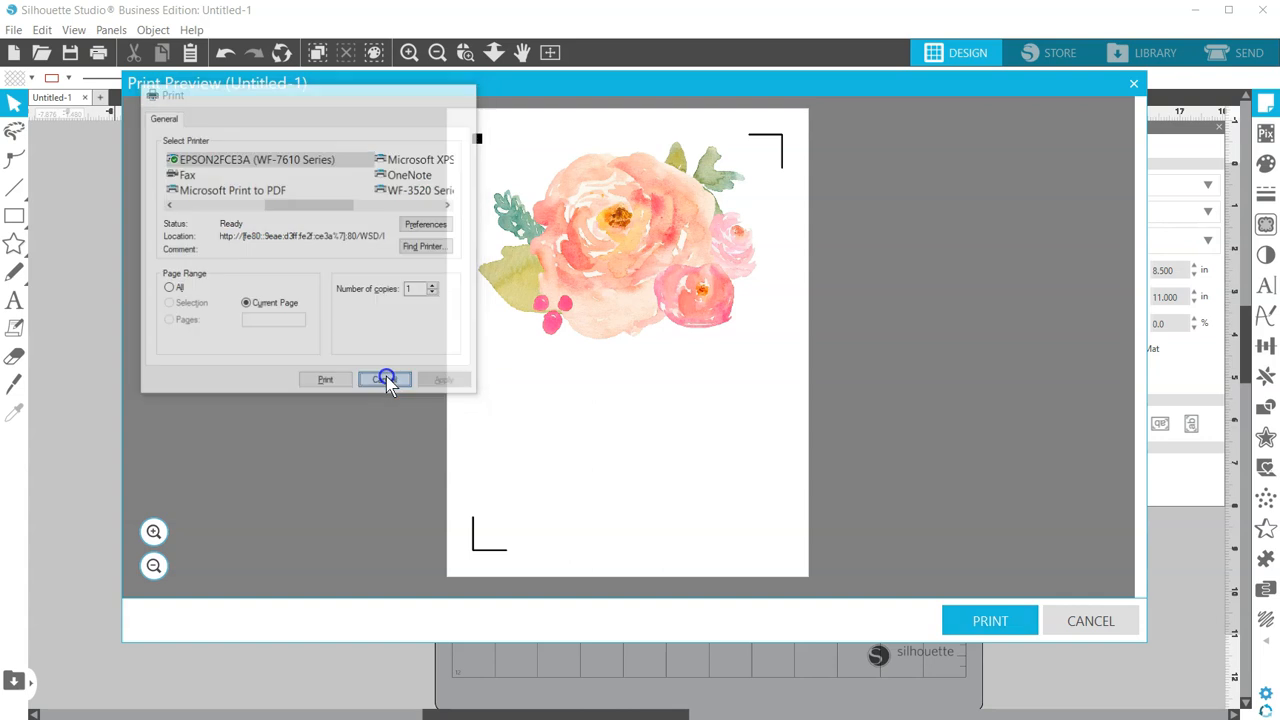
left_click(386, 380)
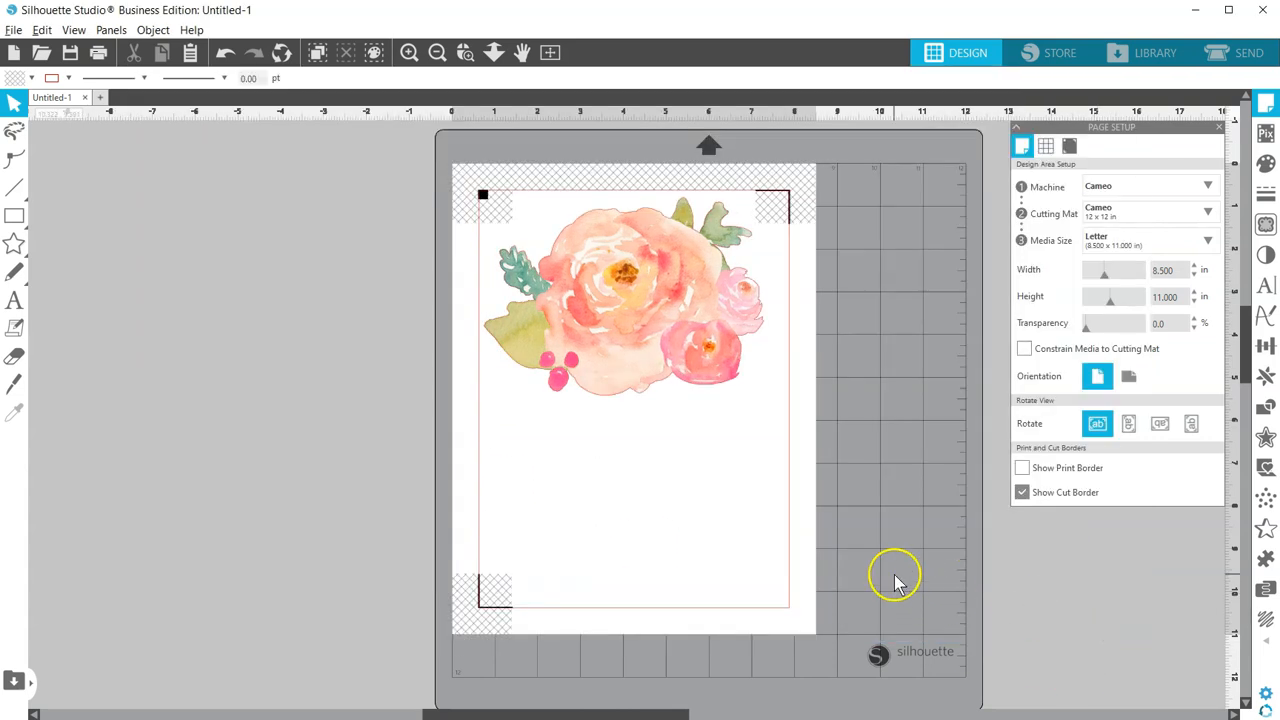
mouse_move(896, 584)
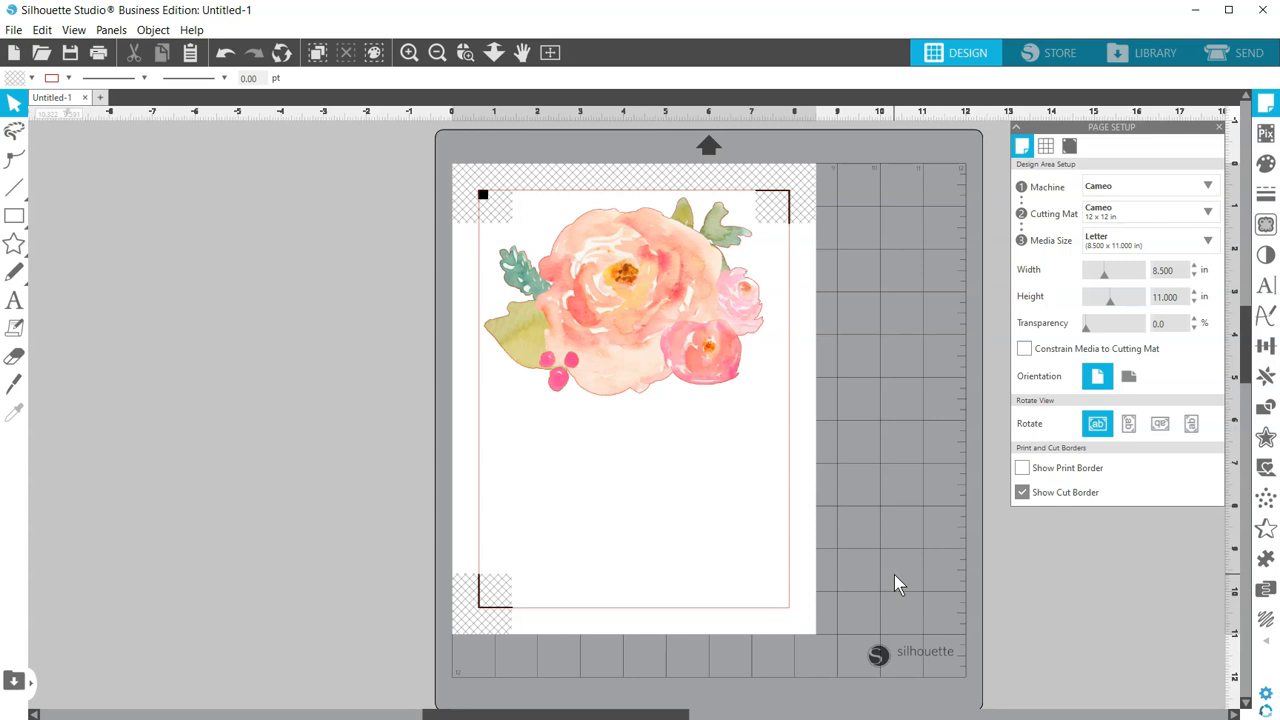
mouse_move(896, 578)
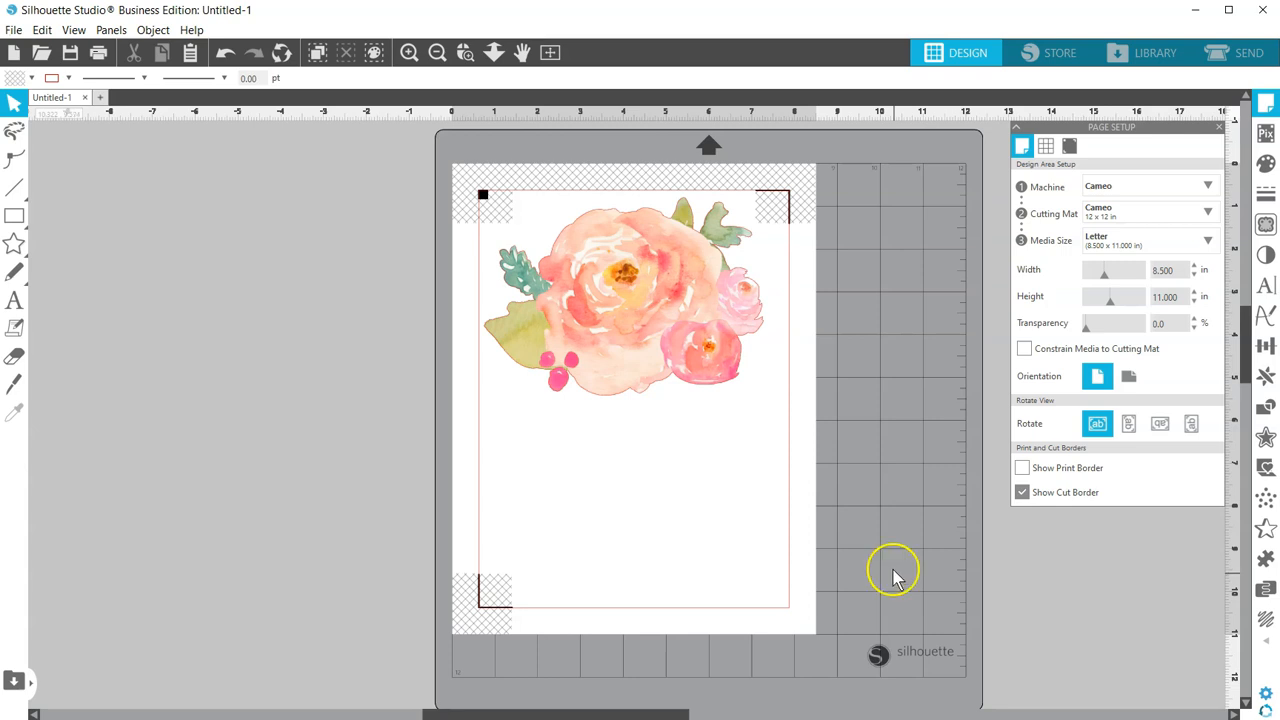
- Drag a copy of the watercolor flower off the page to the left and bring up Modify options
left_click_drag(624, 300, 544, 336)
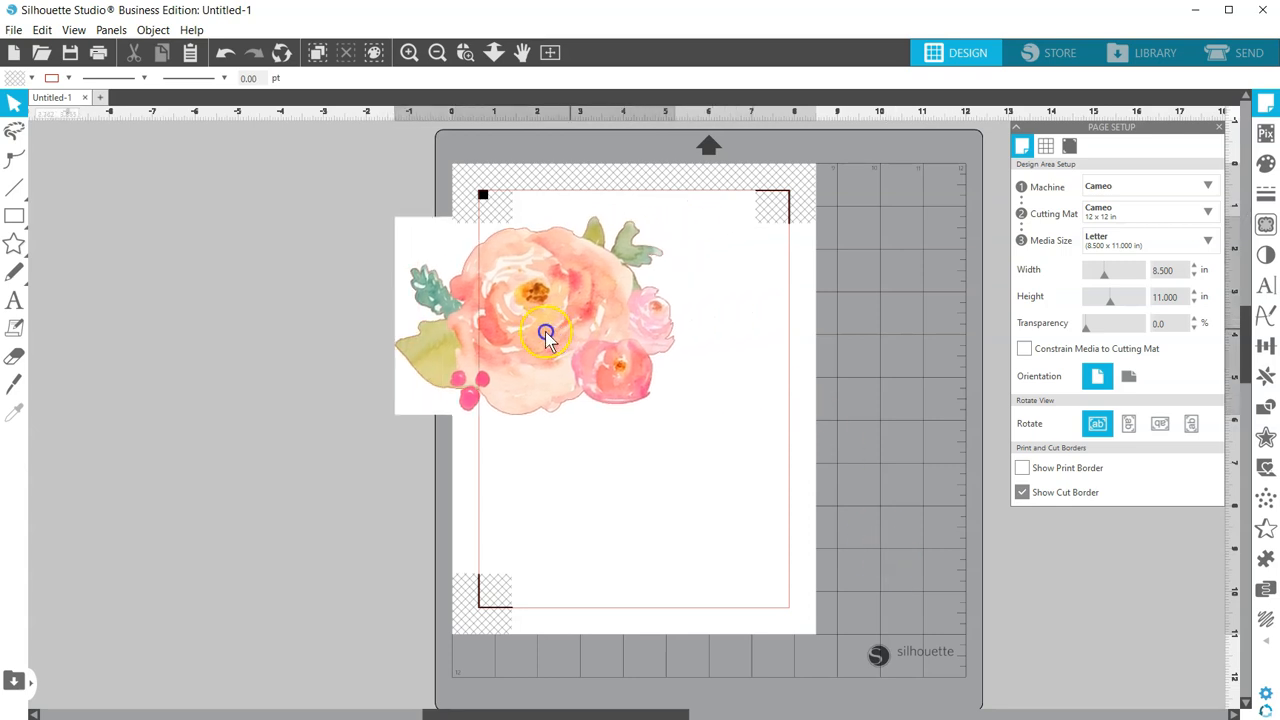
left_click_drag(548, 332, 278, 296)
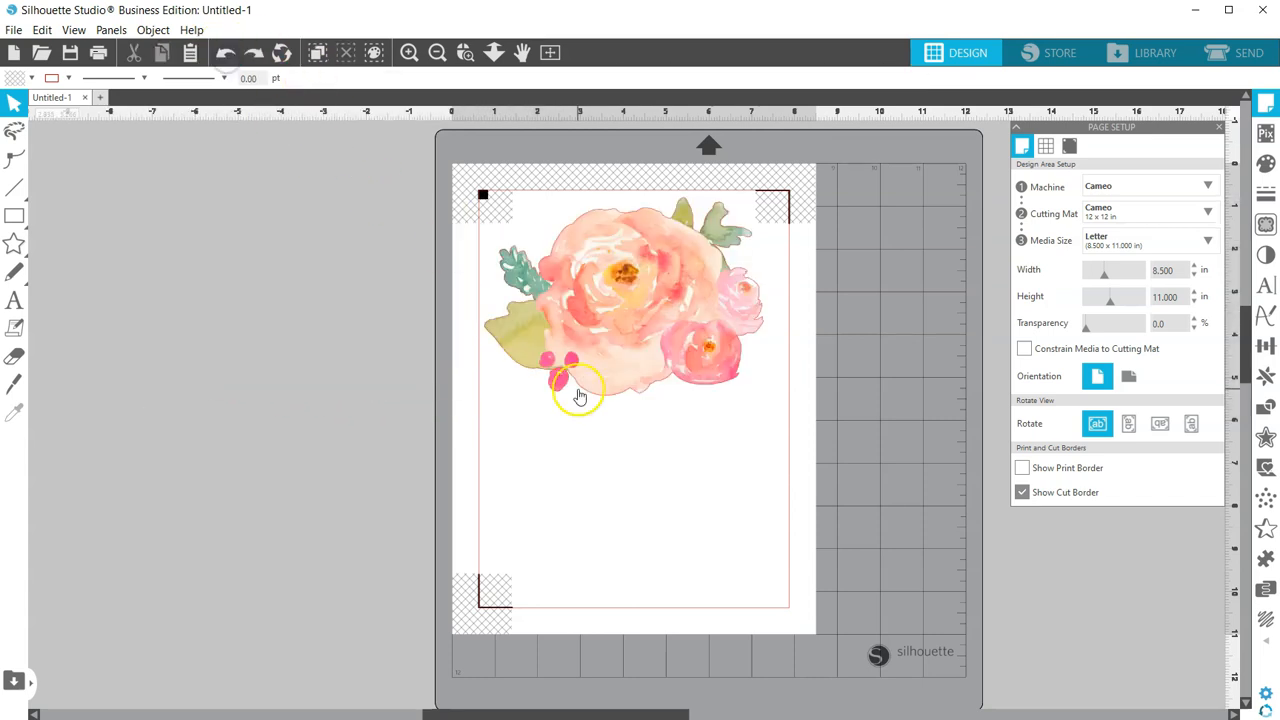
mouse_move(636, 344)
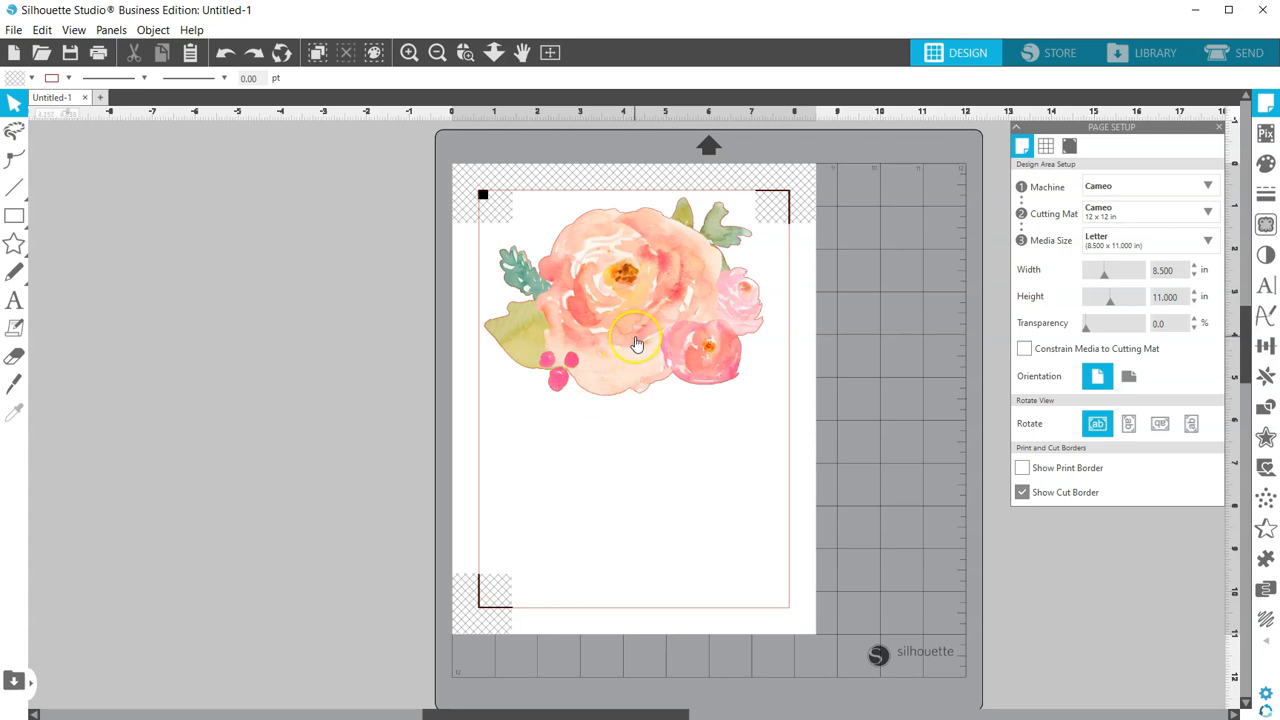
left_click_drag(636, 344, 444, 430)
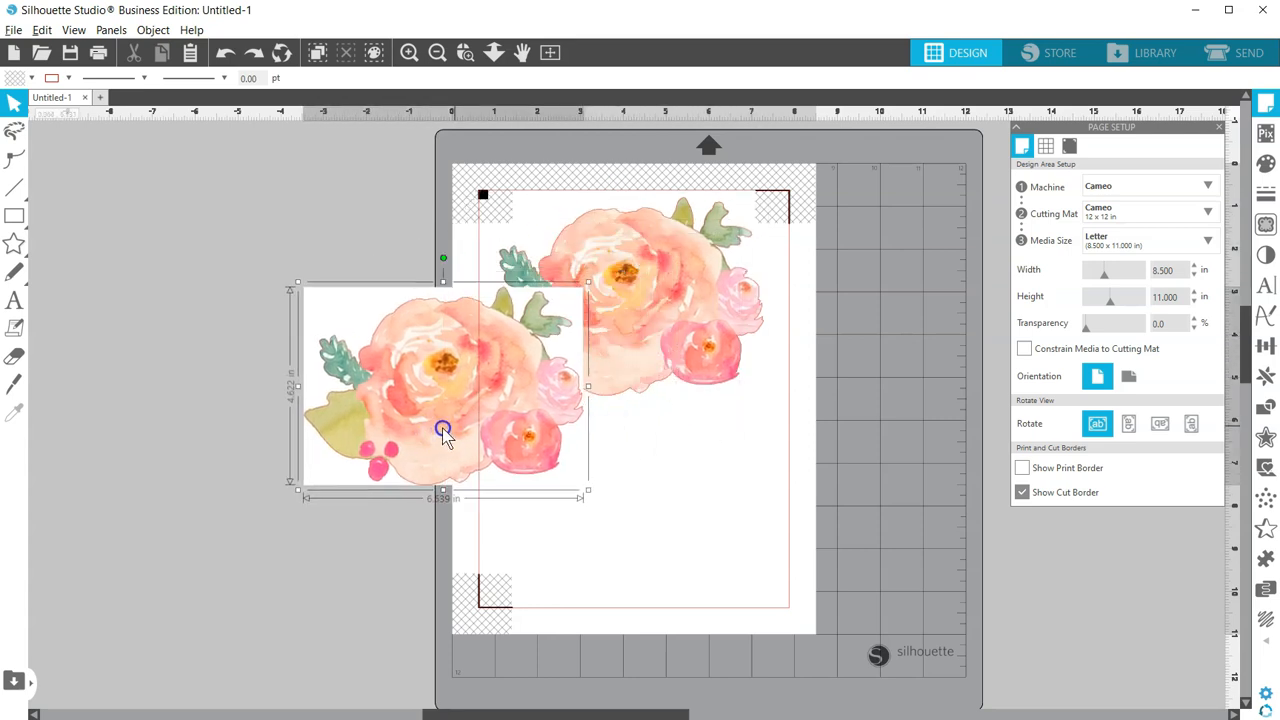
left_click_drag(444, 430, 276, 476)
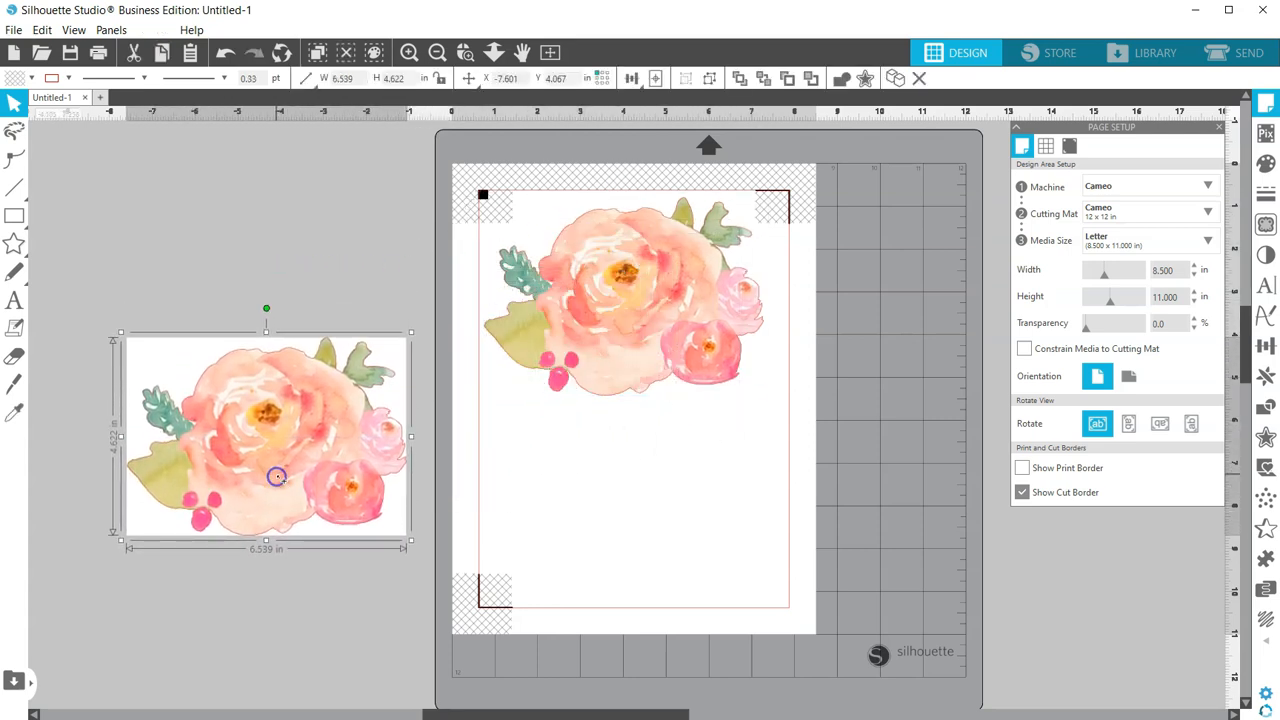
left_click(280, 476)
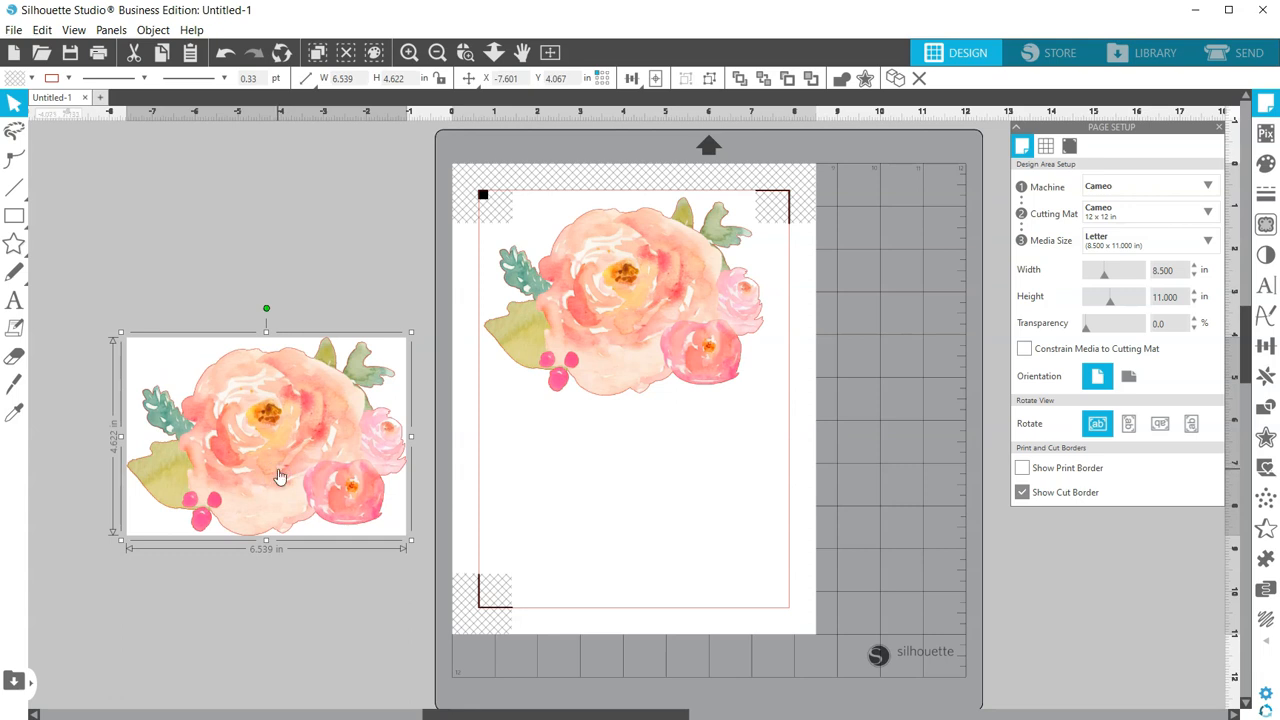
mouse_move(1268, 408)
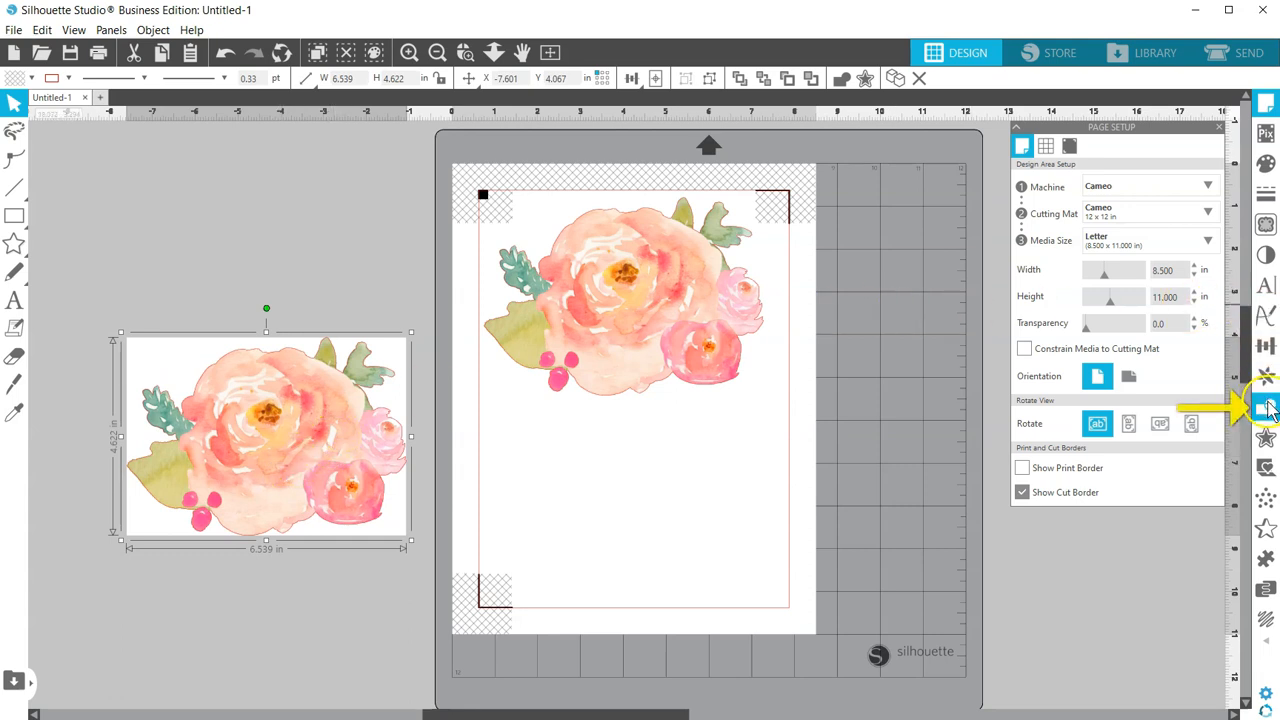
left_click(1264, 404)
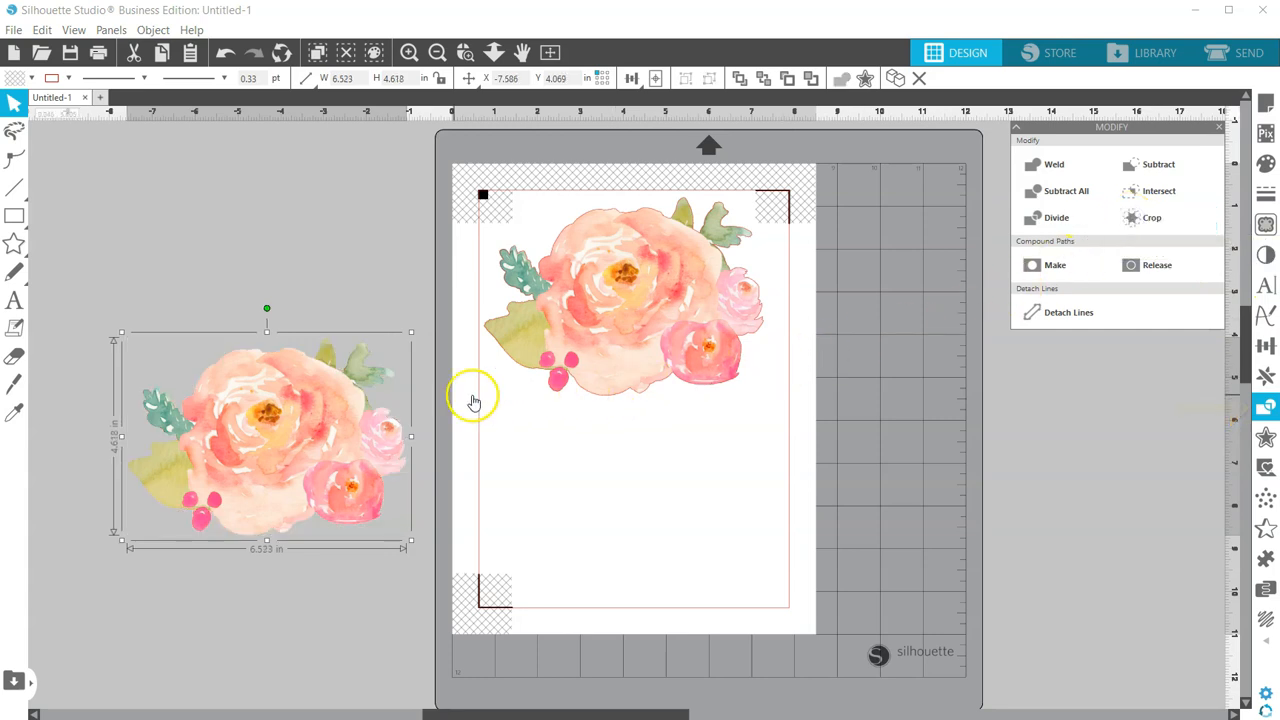
mouse_move(300, 424)
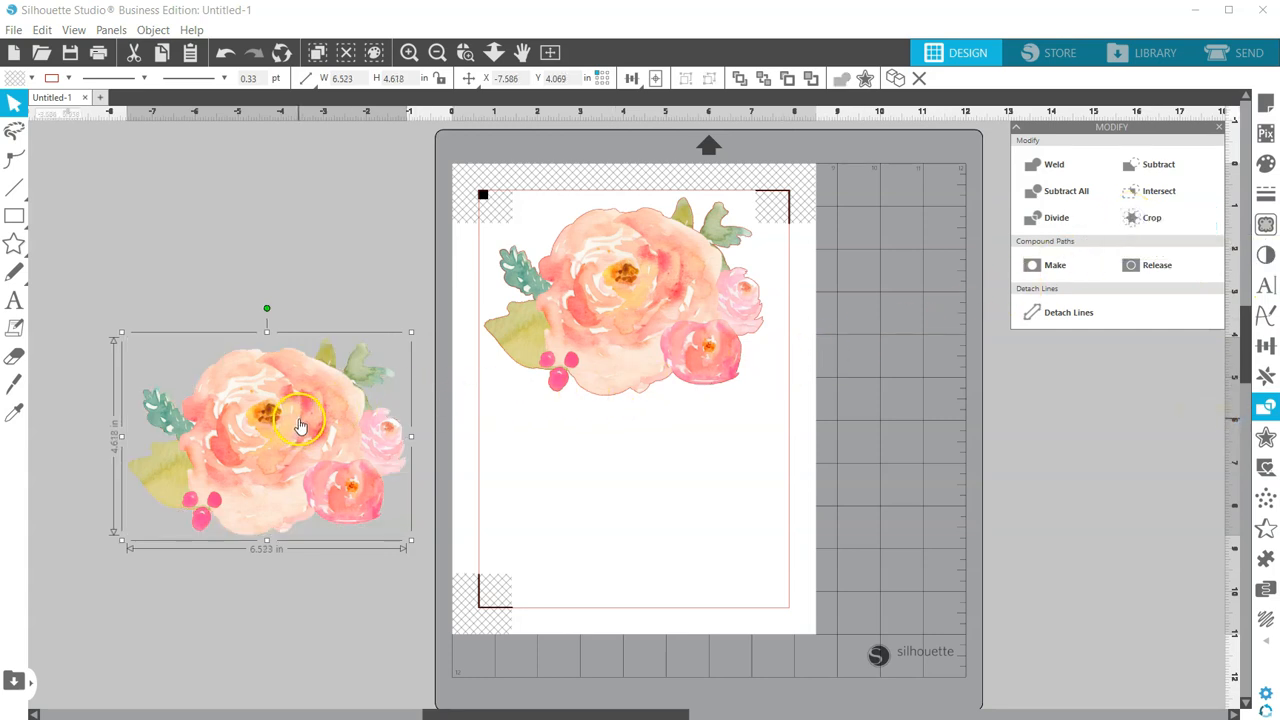
mouse_move(304, 424)
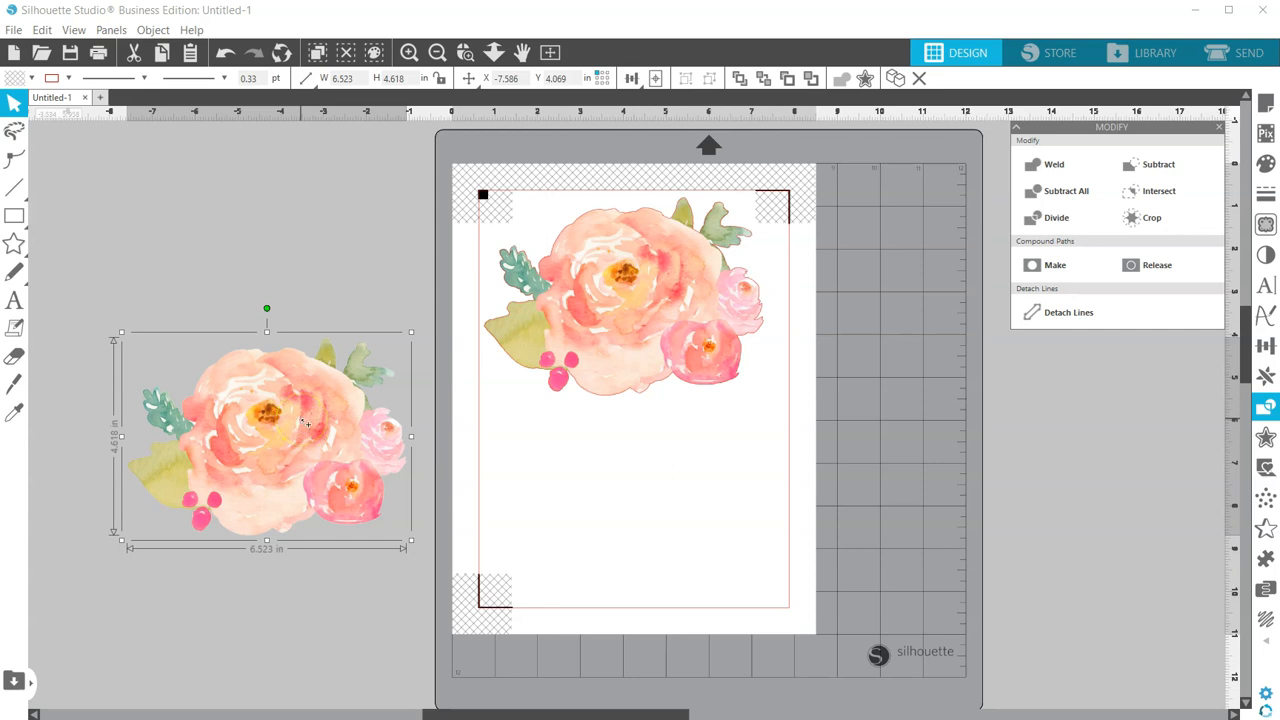
mouse_move(304, 424)
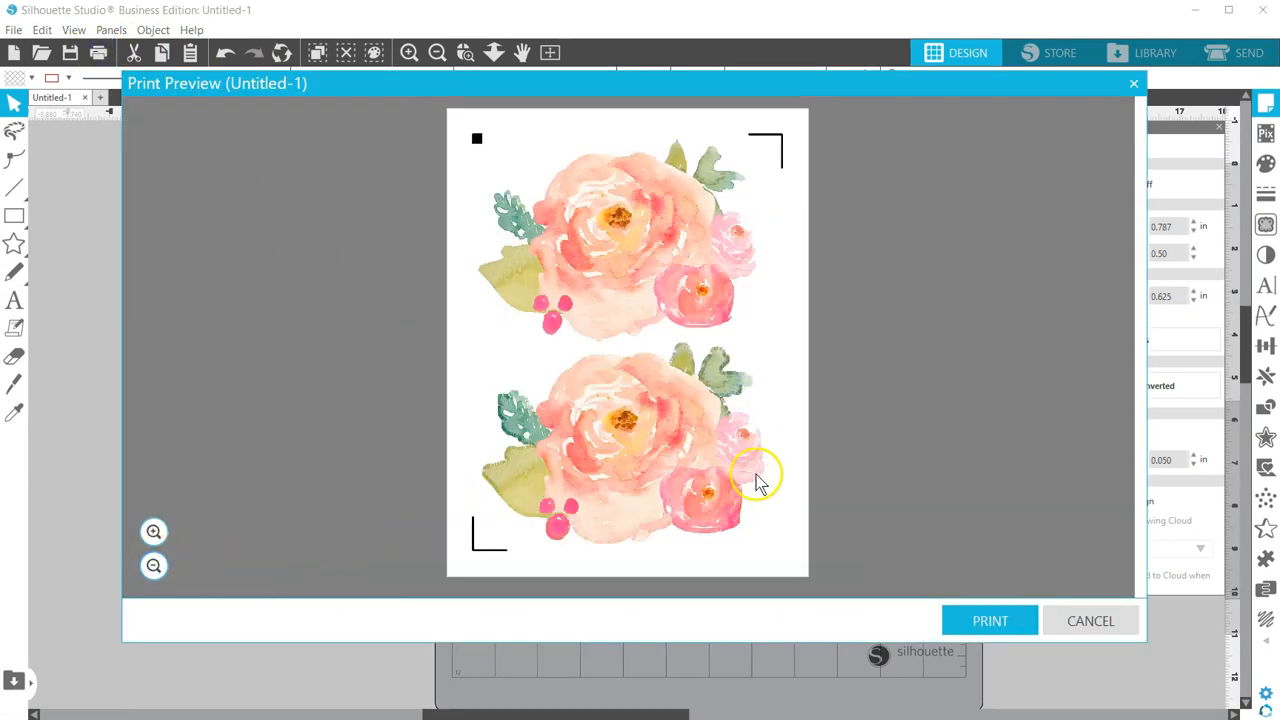
mouse_move(710, 544)
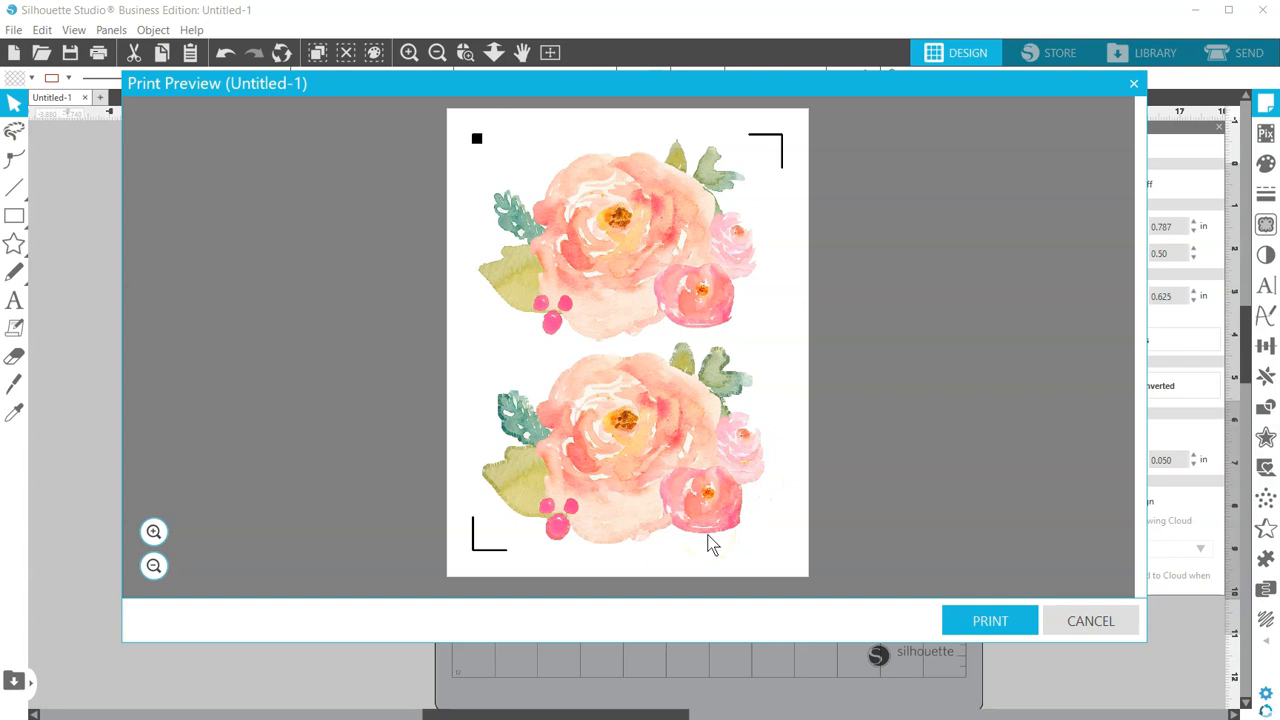
mouse_move(858, 420)
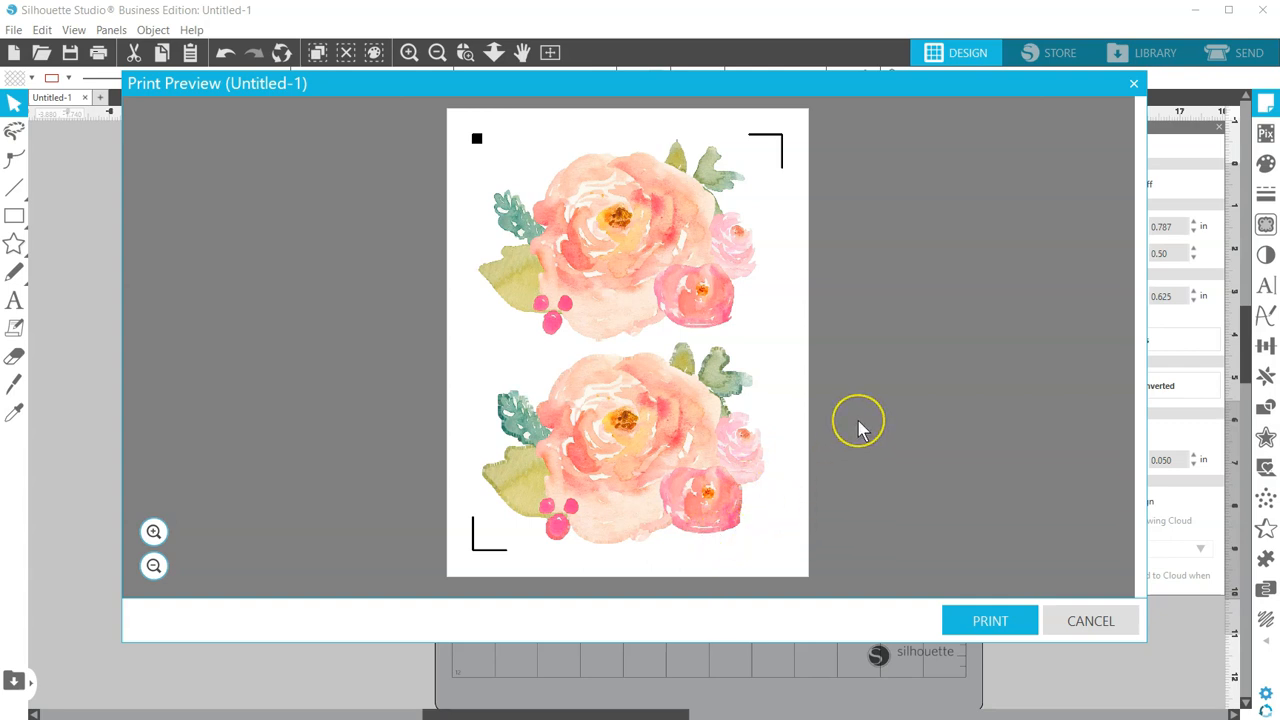
mouse_move(860, 430)
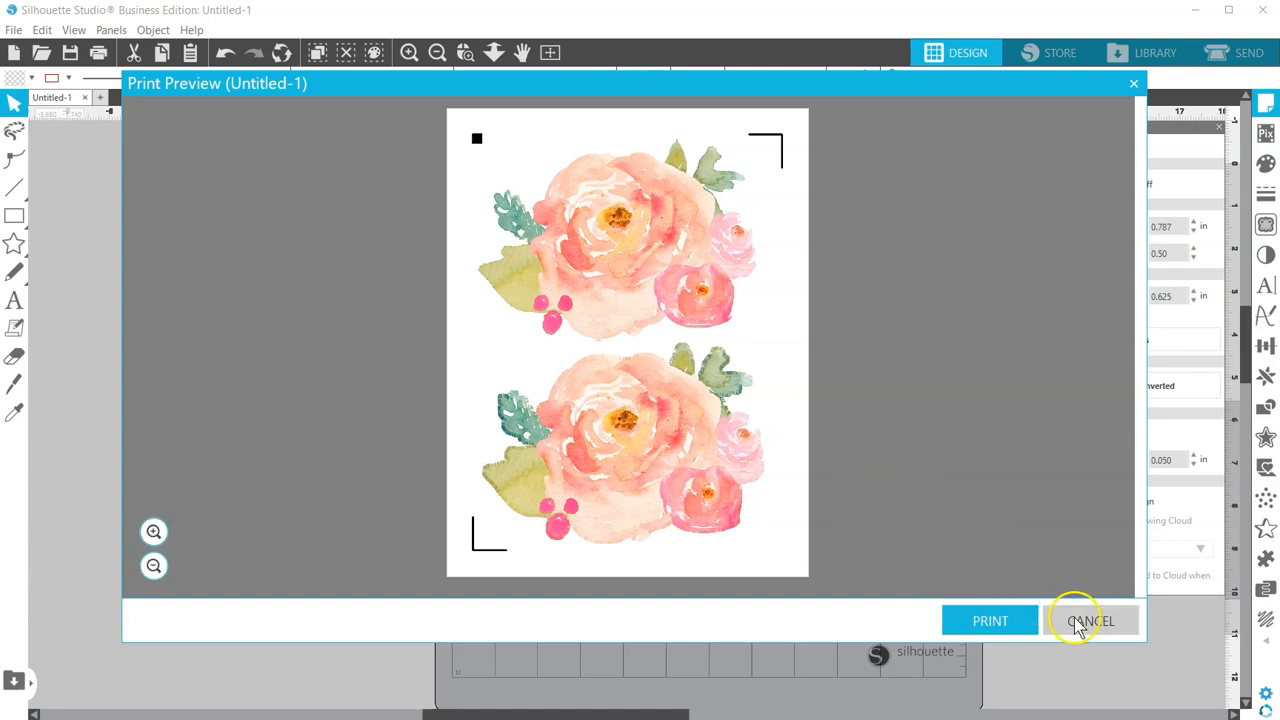
- Close Print Preview after confirming both flowers show with Print Bleed on
left_click(1090, 620)
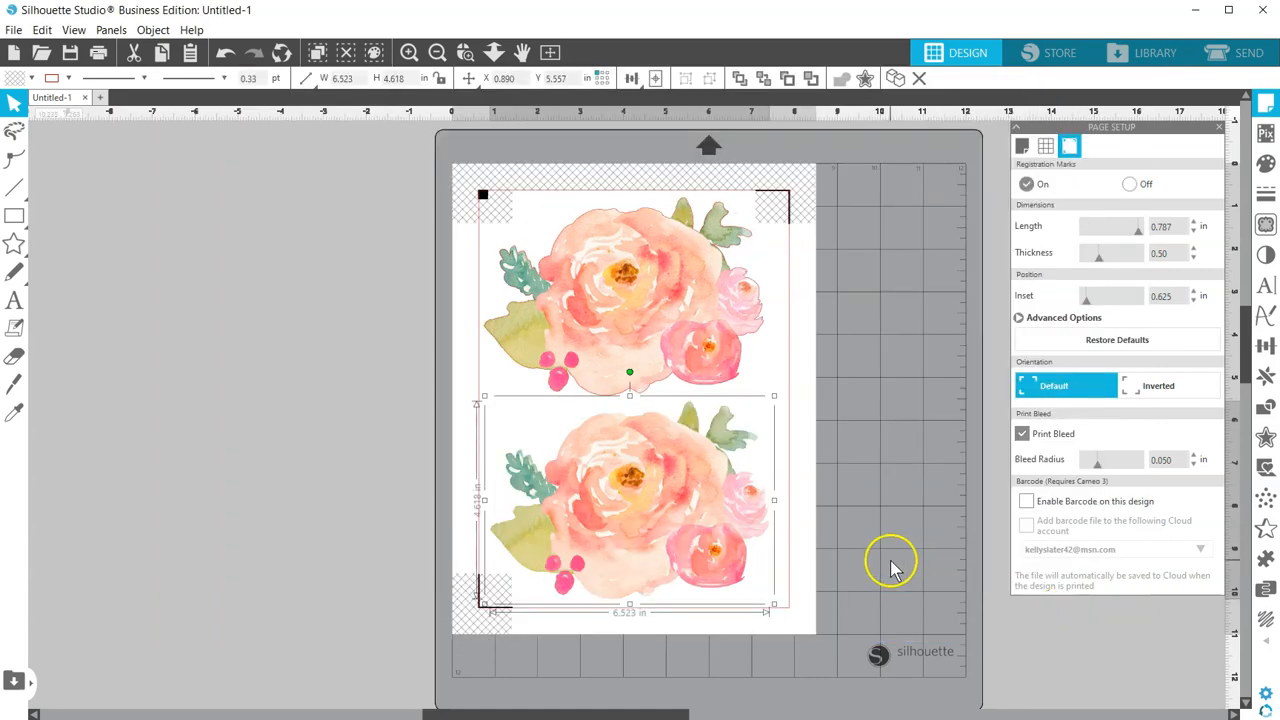